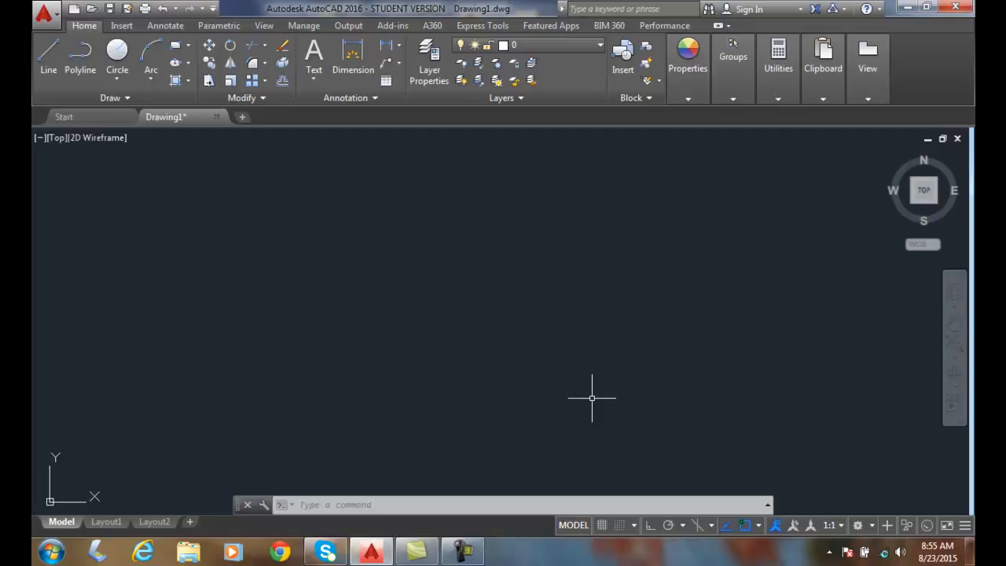
pyautogui.moveTo(605, 396)
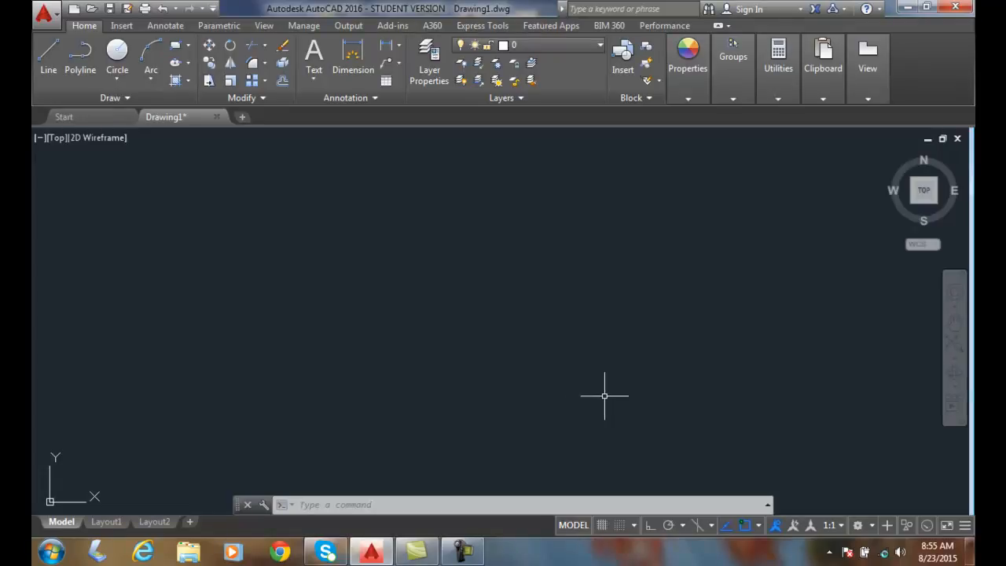
pyautogui.moveTo(228, 149)
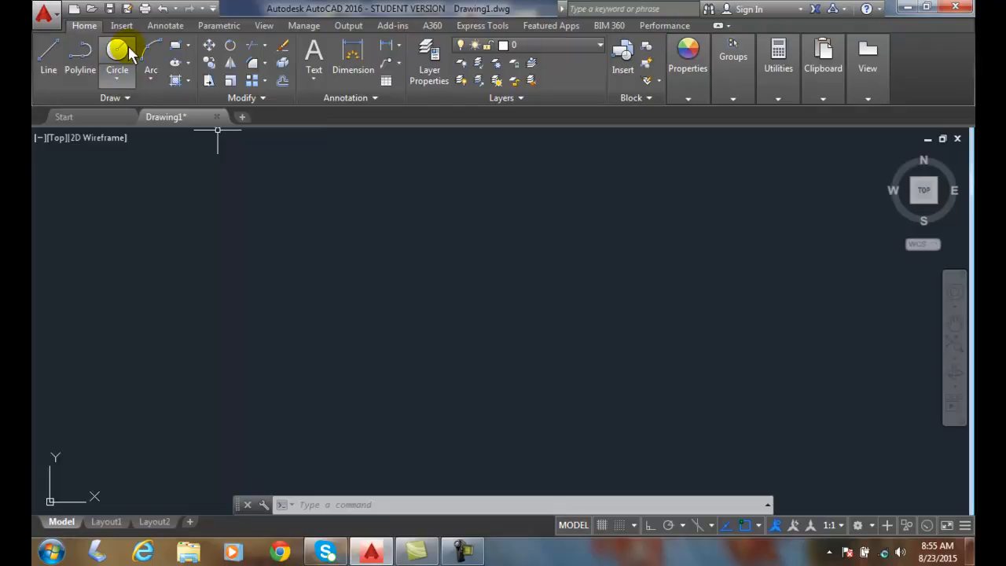
pyautogui.moveTo(118, 49)
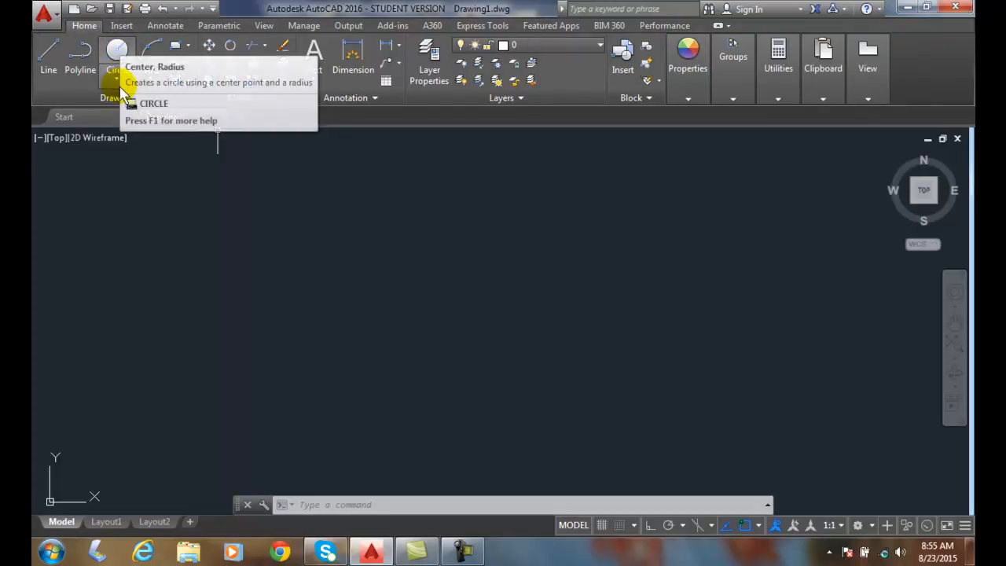
# - Start the Center, Radius circle command from the Circle dropdown
pyautogui.click(116, 81)
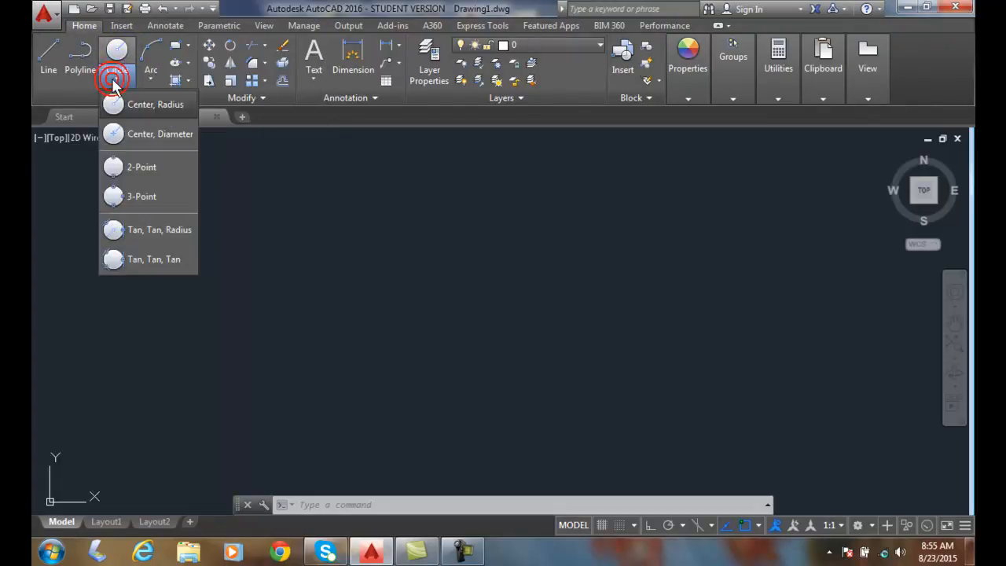
pyautogui.moveTo(155, 104)
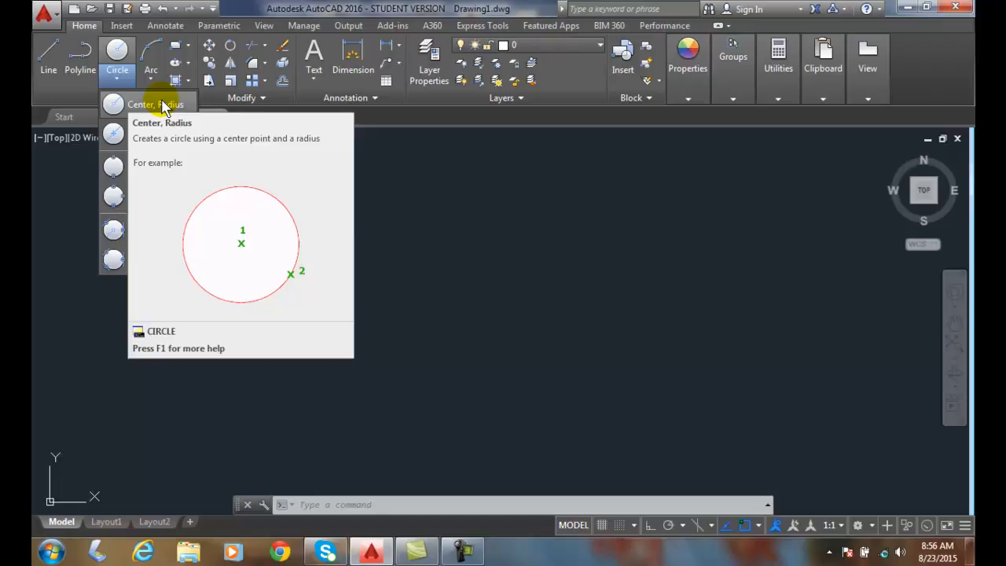
pyautogui.click(153, 104)
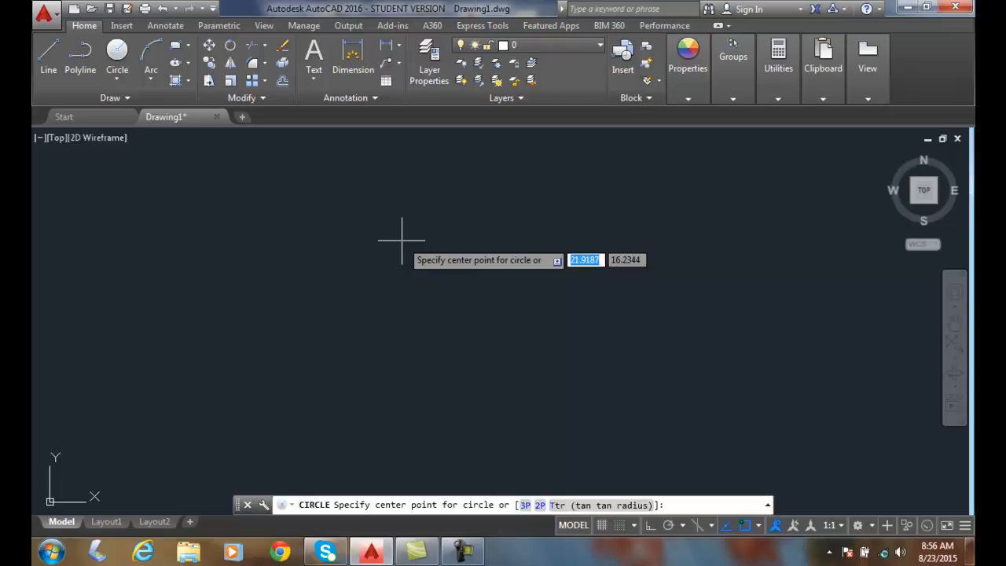
pyautogui.moveTo(399, 240)
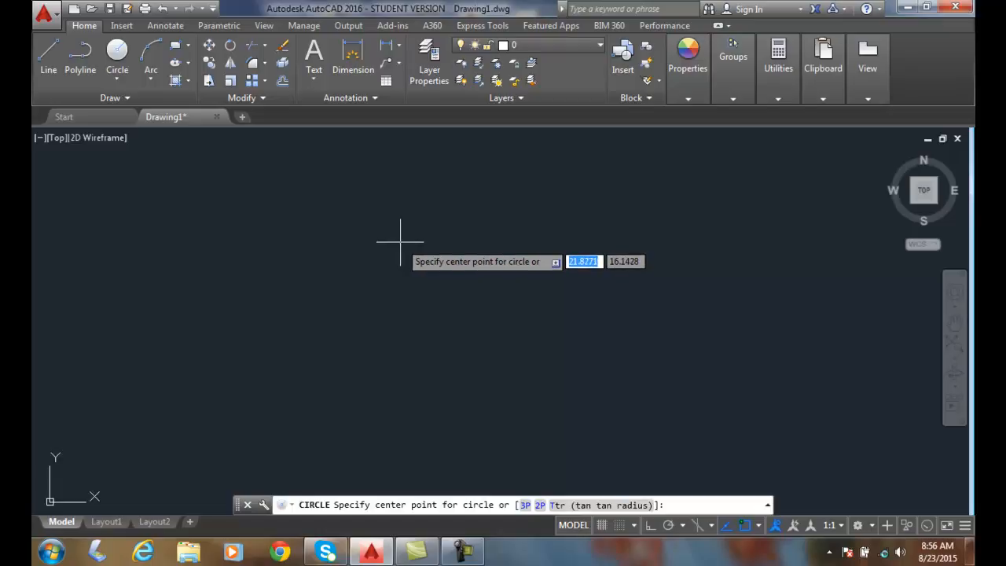
pyautogui.moveTo(377, 257)
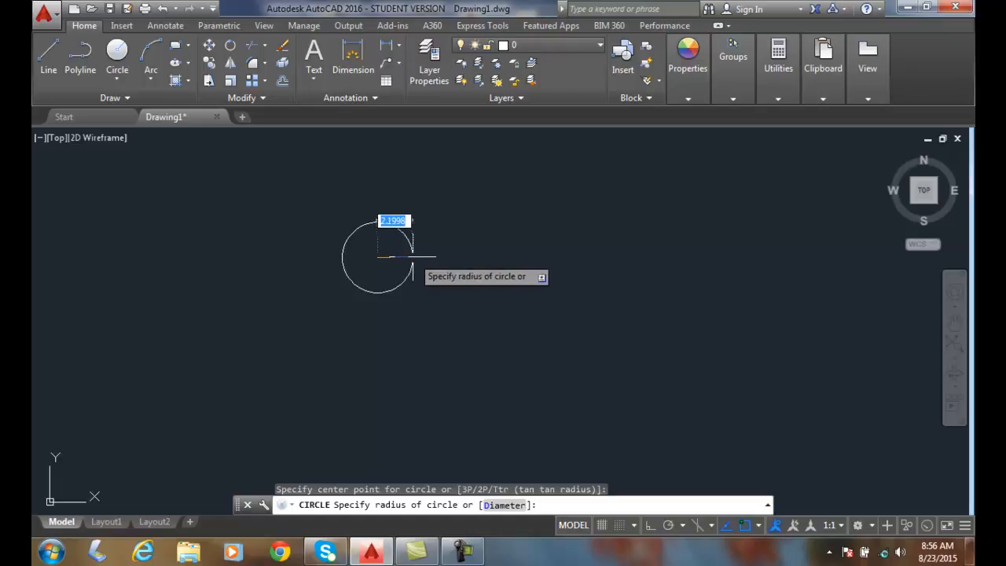
# - Give the upper-left circle a radius of 2
pyautogui.write('2')
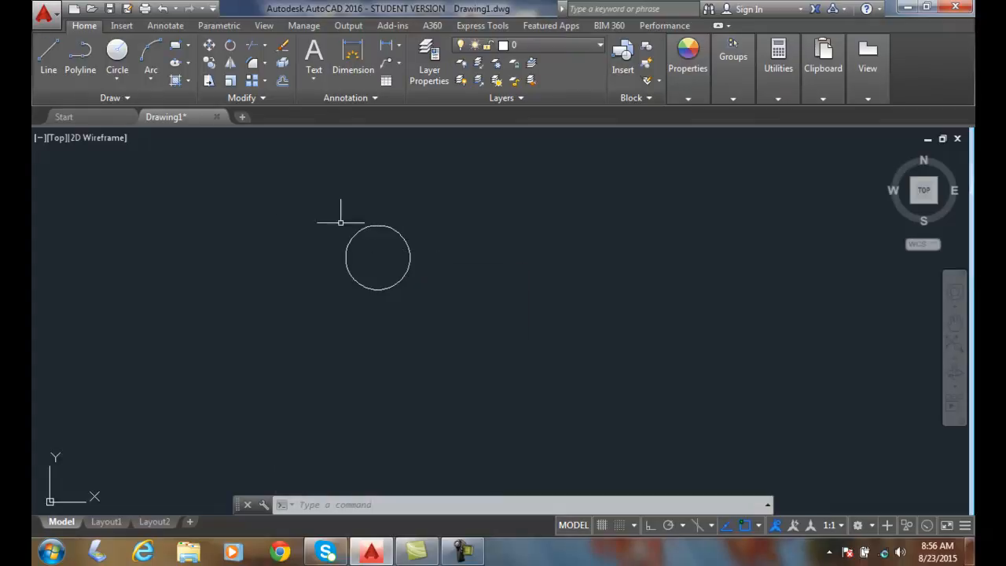
pyautogui.moveTo(116, 49)
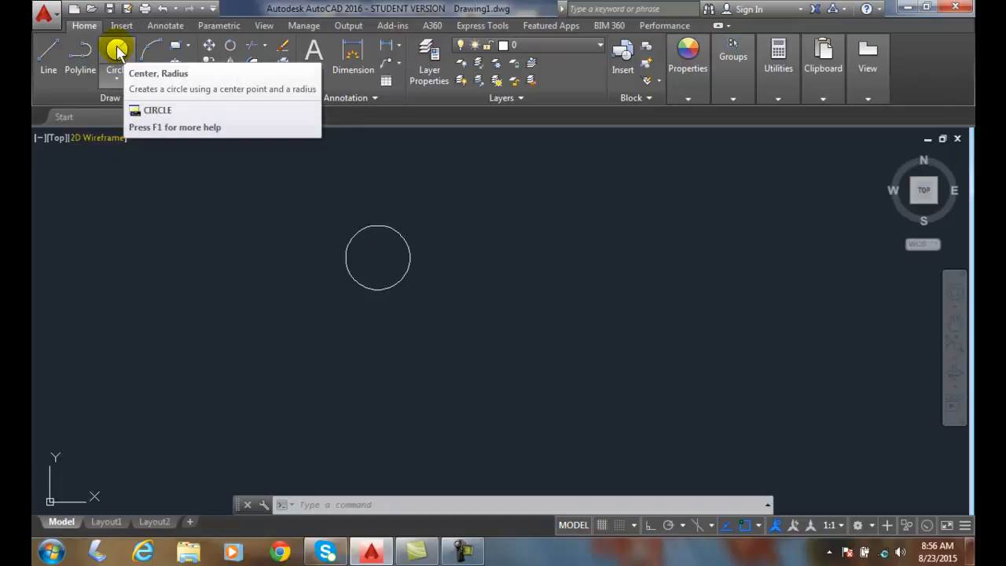
pyautogui.moveTo(117, 49)
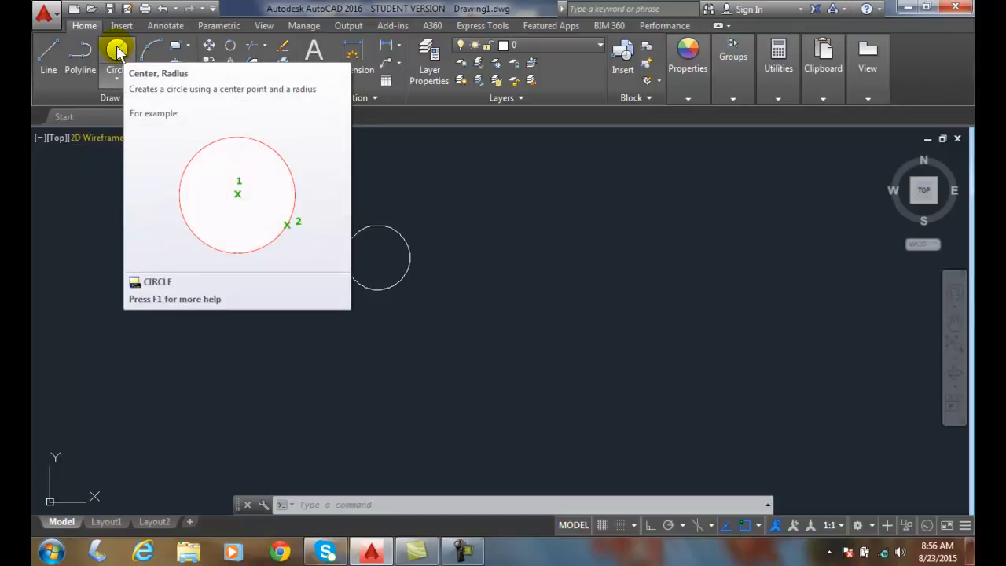
# - Place a second radius-2 circle to the right of the first
pyautogui.click(116, 49)
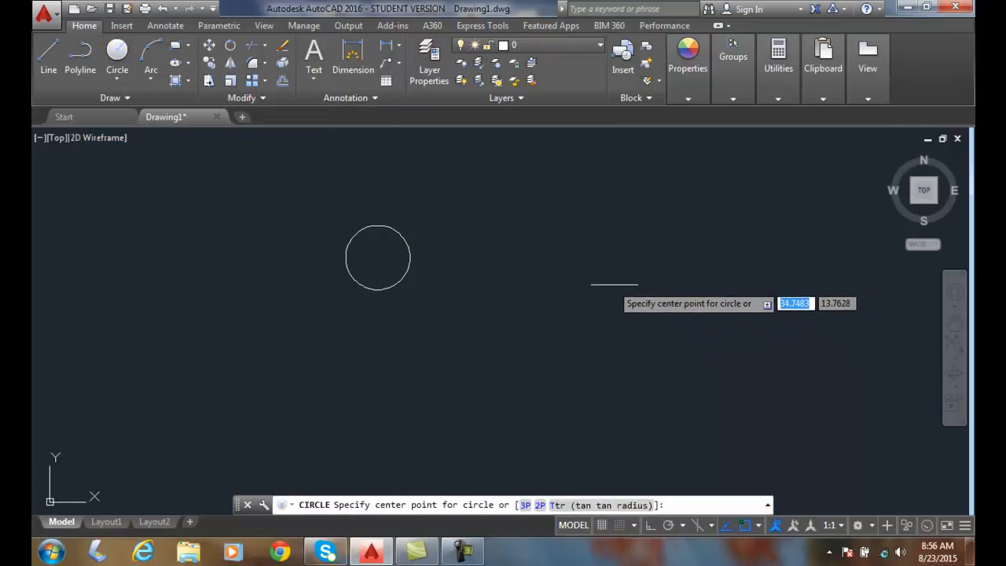
pyautogui.moveTo(587, 304)
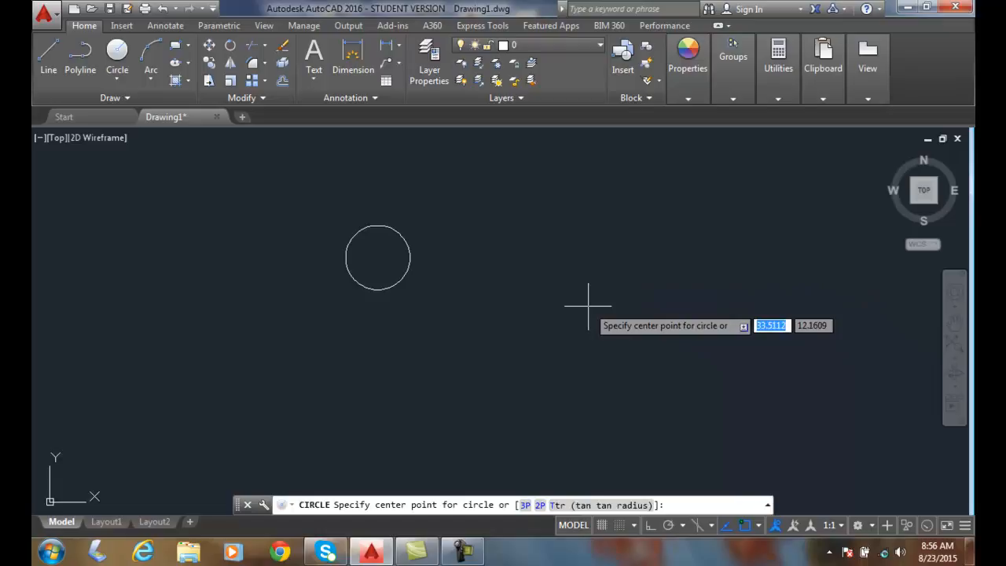
pyautogui.click(587, 302)
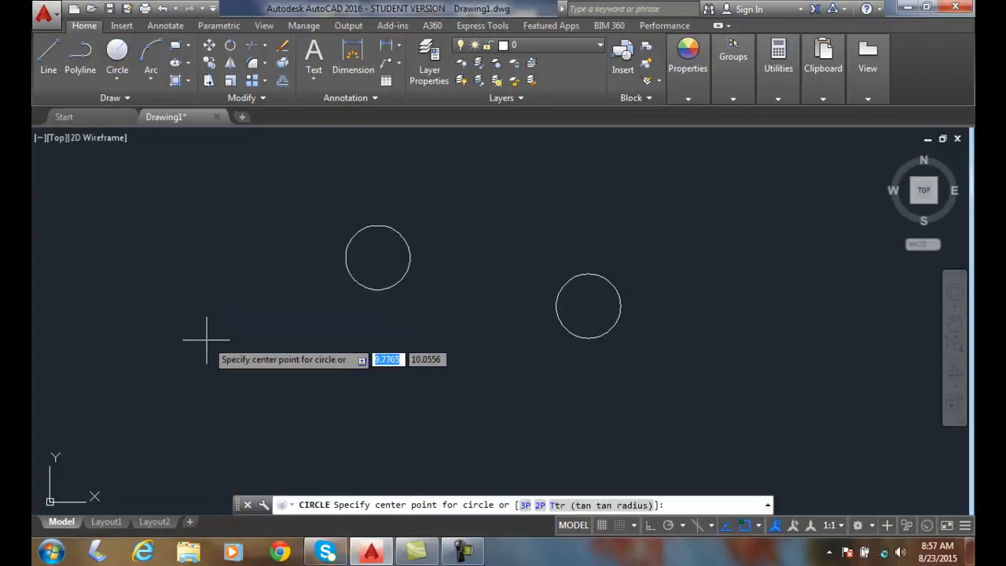
# - Draw a radius 4 circle centered at coordinates 5,5
pyautogui.write('5')
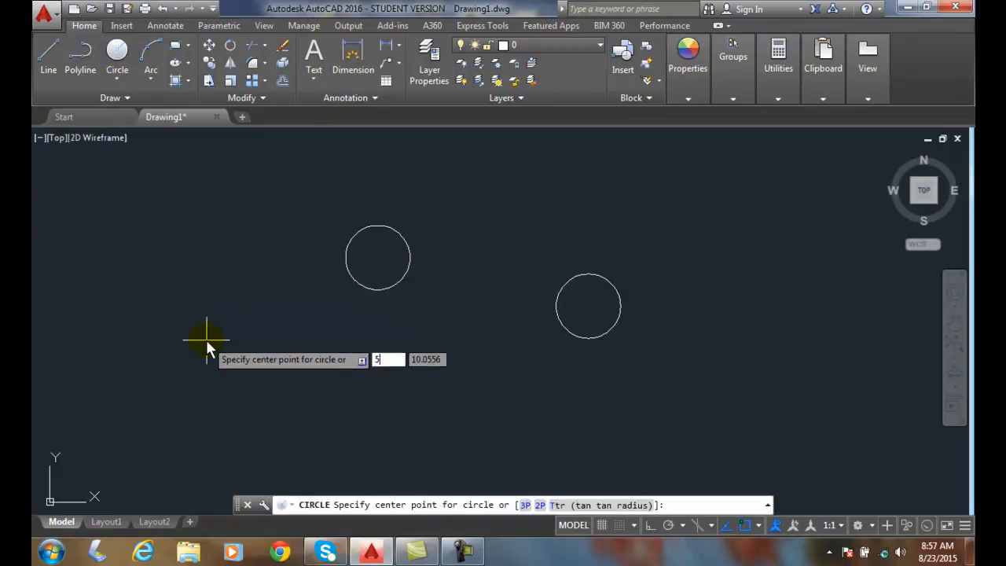
pyautogui.write('5')
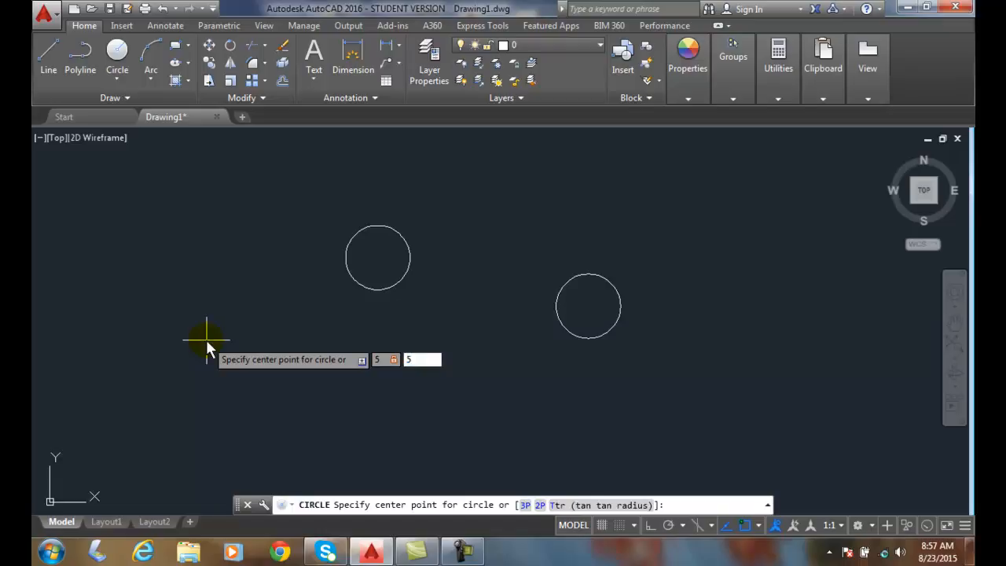
pyautogui.click(205, 340)
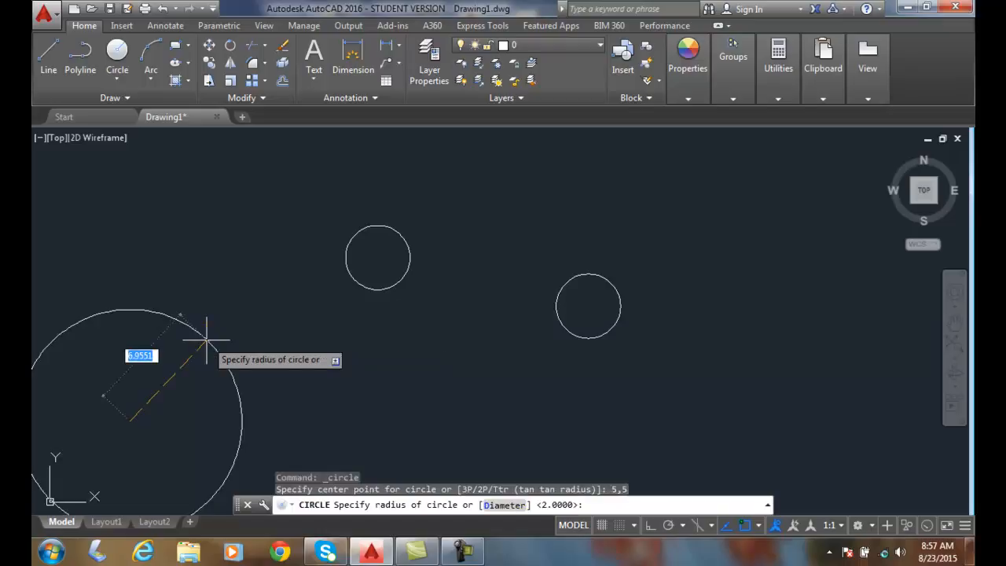
pyautogui.write('4')
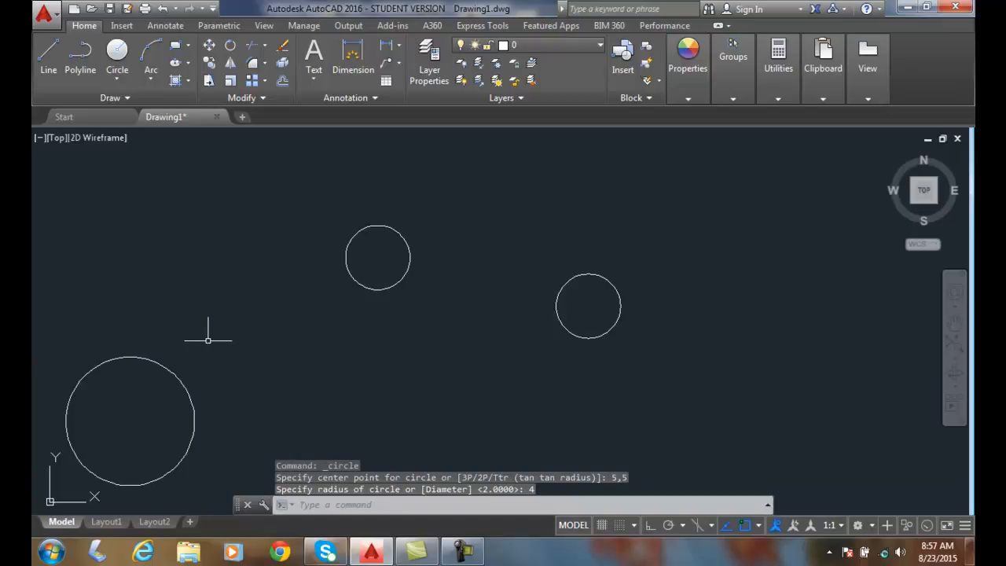
pyautogui.moveTo(217, 340)
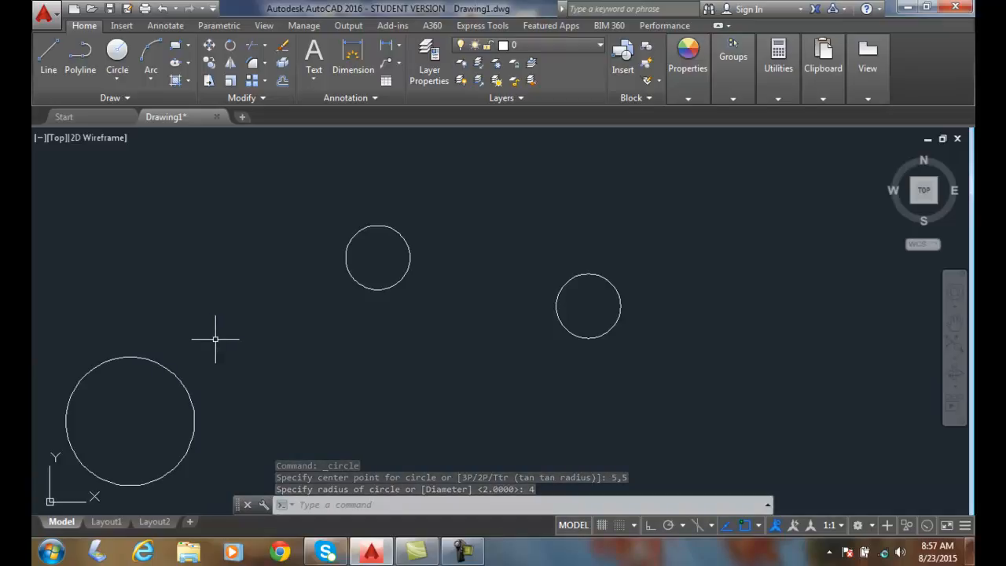